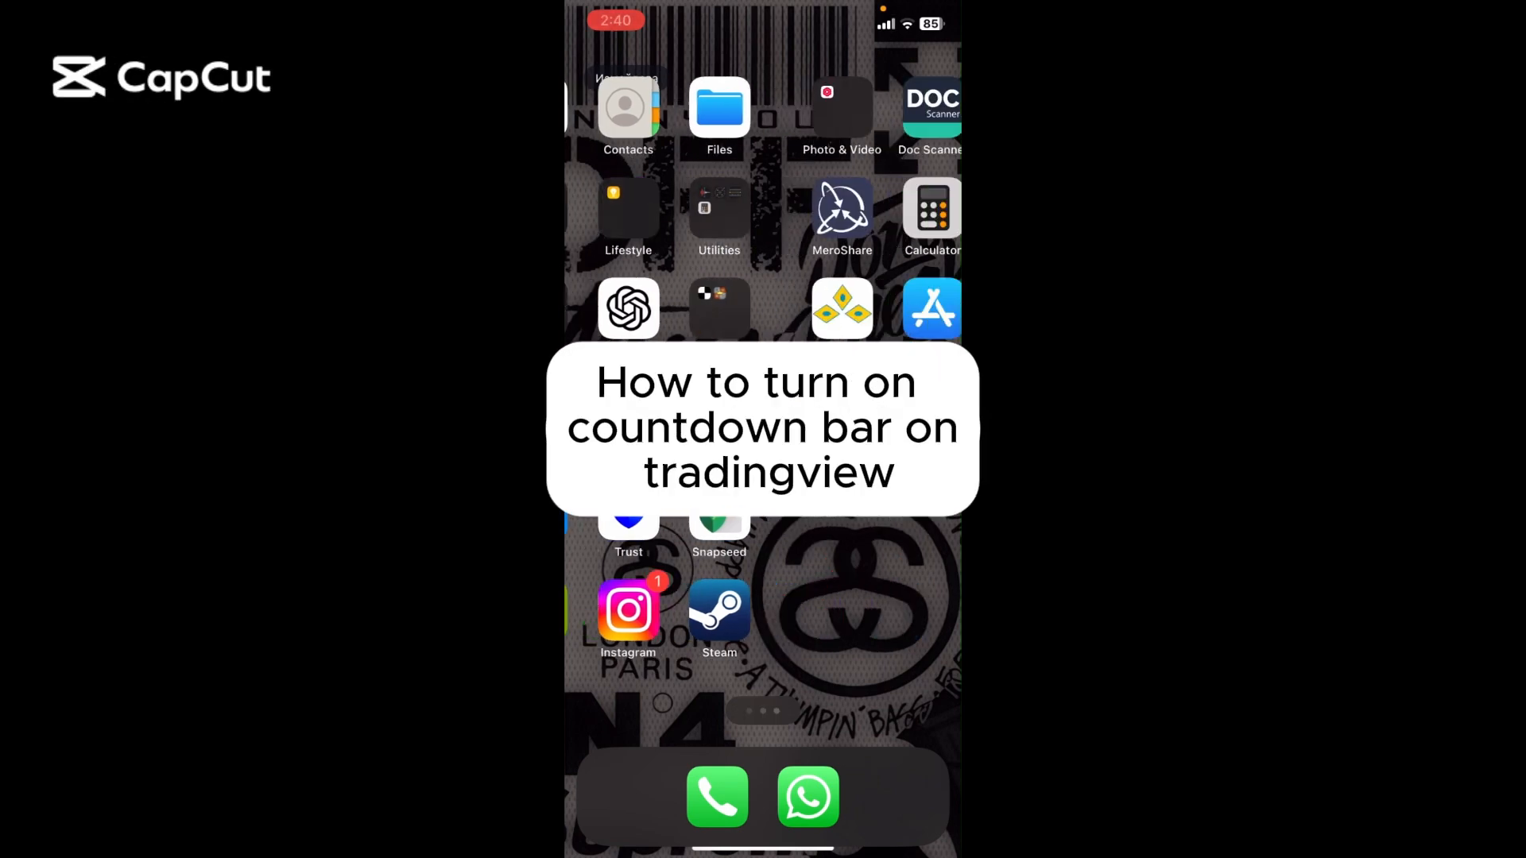
# Launch the Wise app from the home screen to its USD-to-NPR transfer calculator
pyautogui.hscroll(-3)
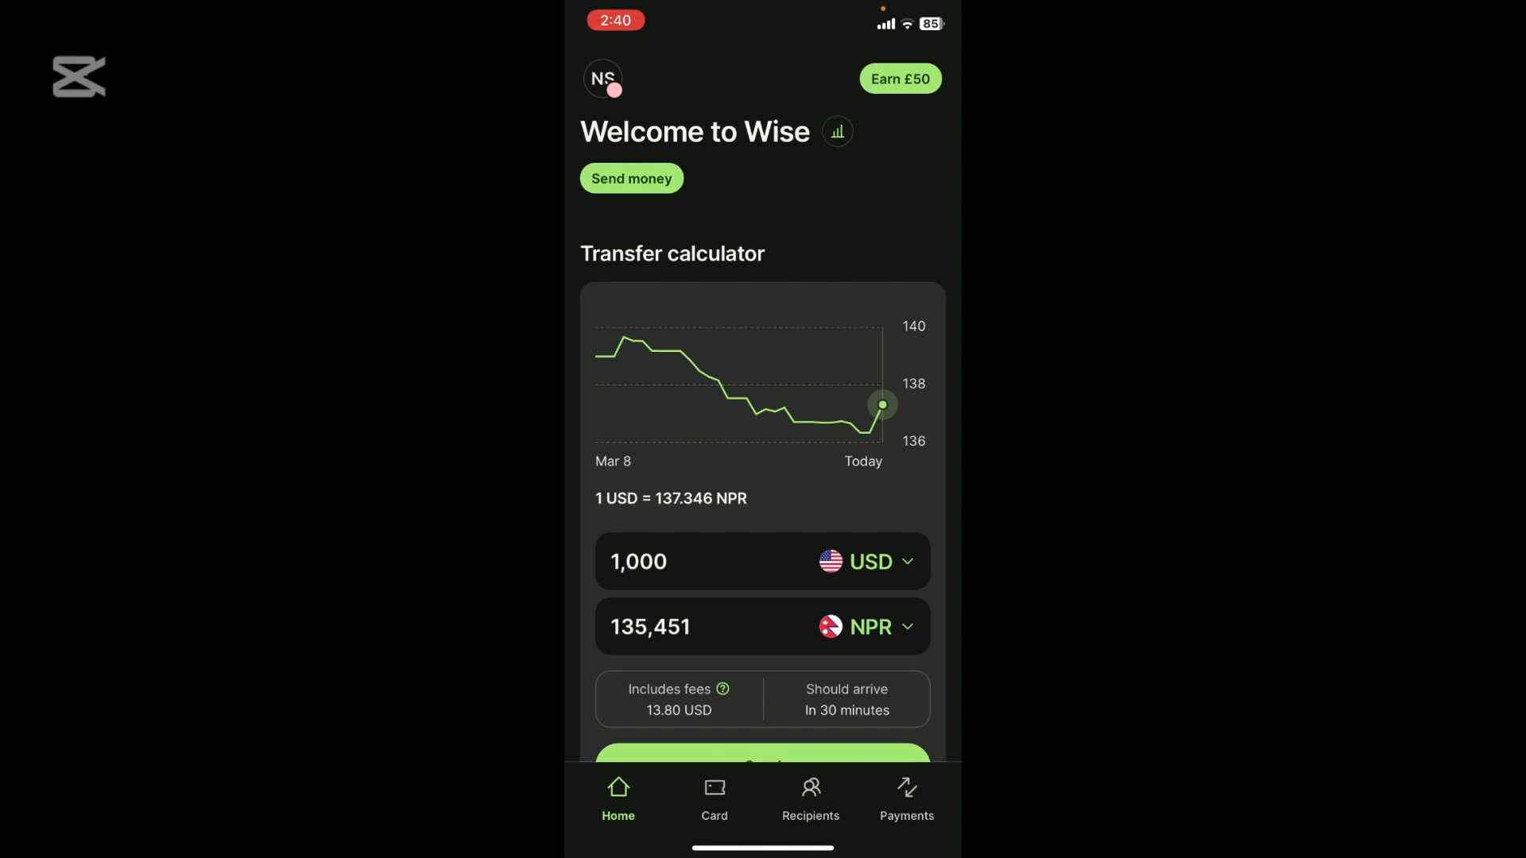
# Go from the profile avatar into Personal details, where residence still shows Nepal
pyautogui.click(600, 80)
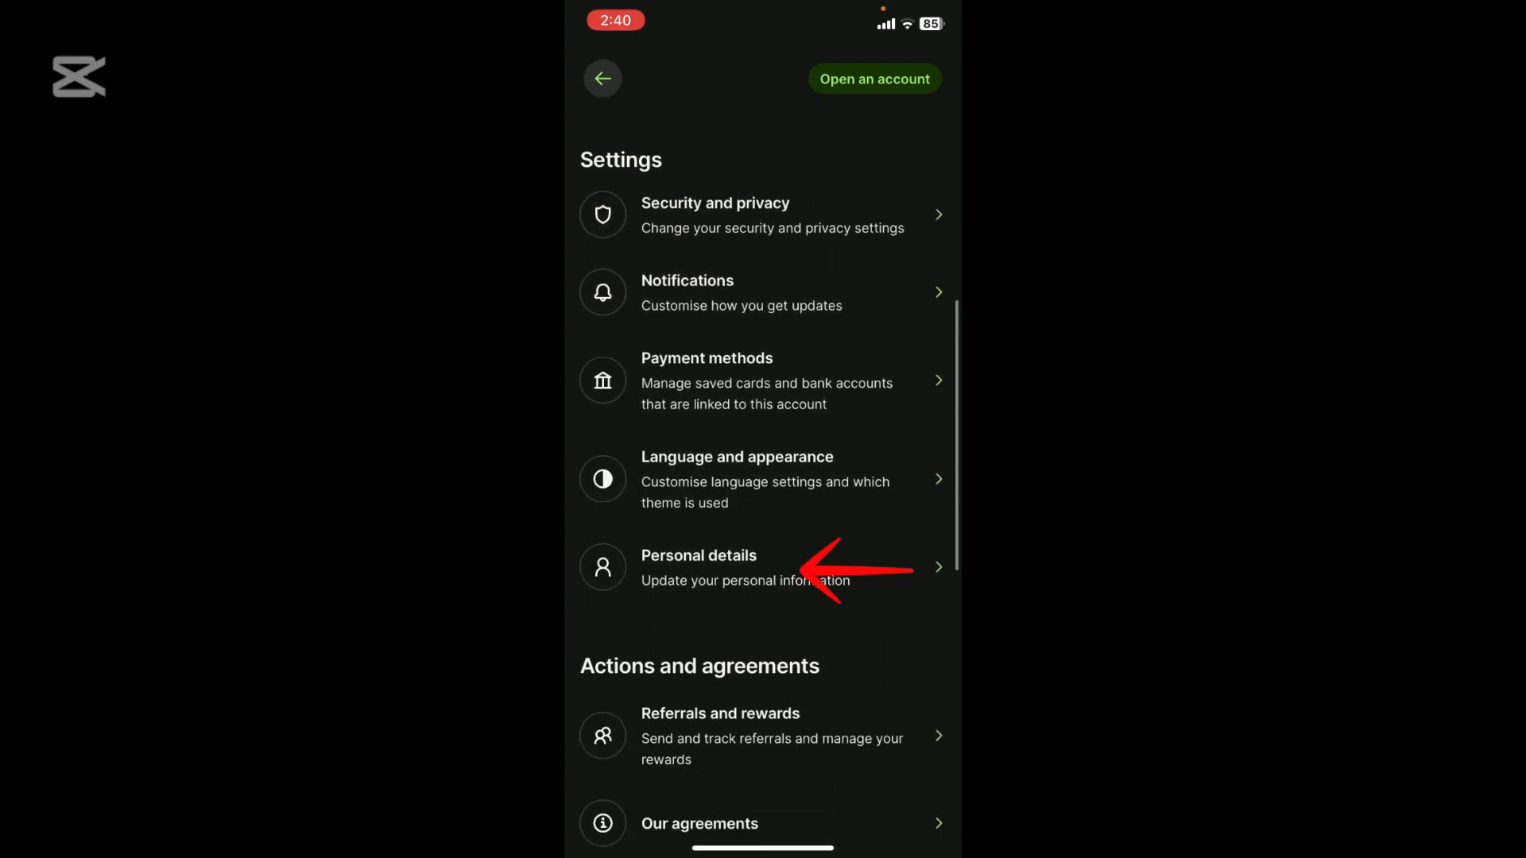
pyautogui.click(698, 565)
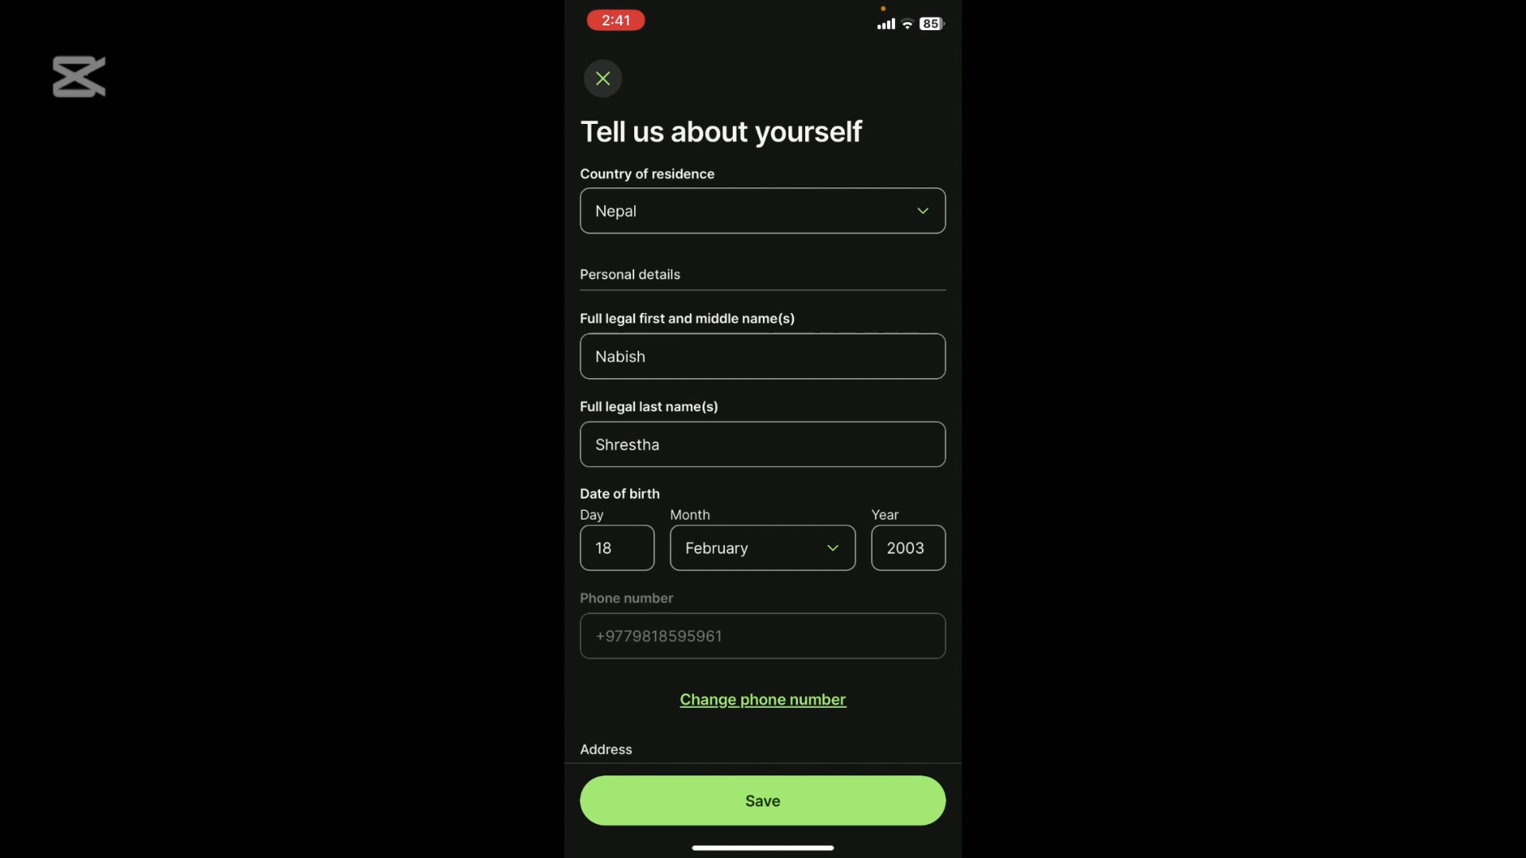
# Pick Algeria as the country of residence in place of Nepal
pyautogui.click(761, 210)
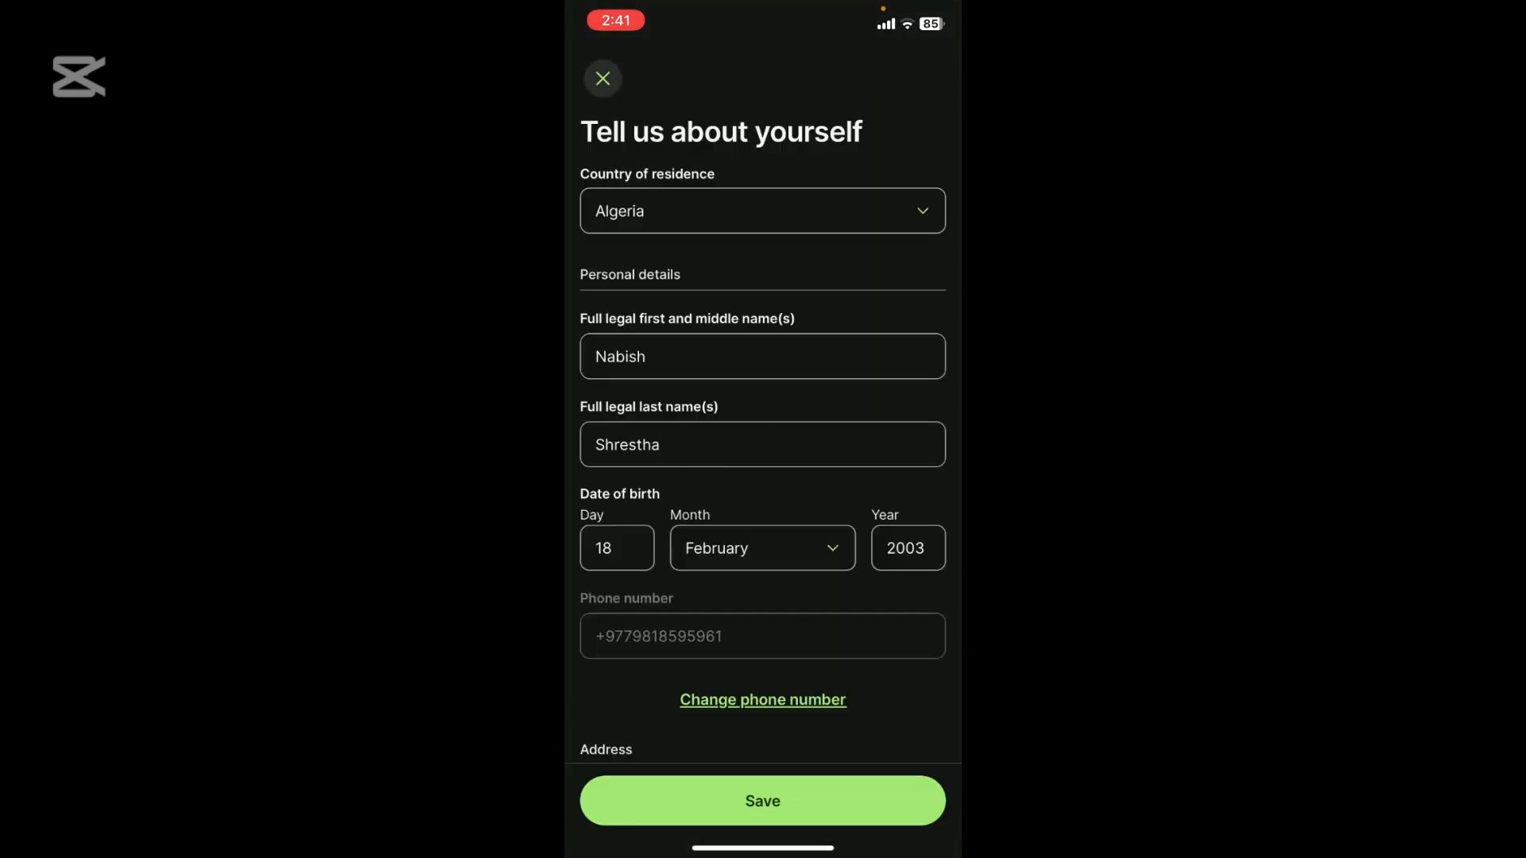
pyautogui.scroll(-3)
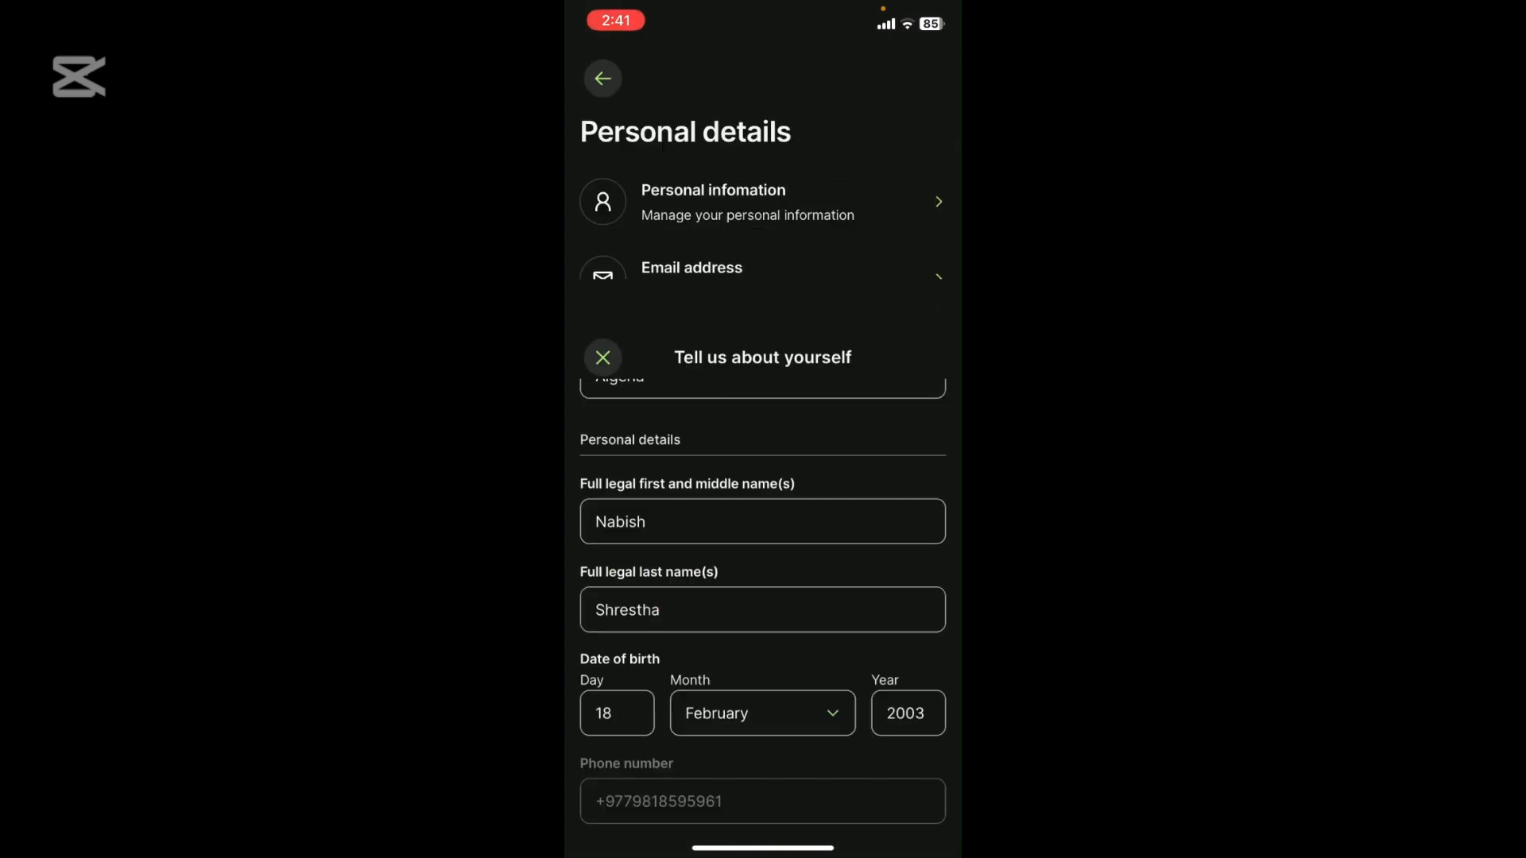
# Save the personal information and return to the account profile page
pyautogui.click(602, 358)
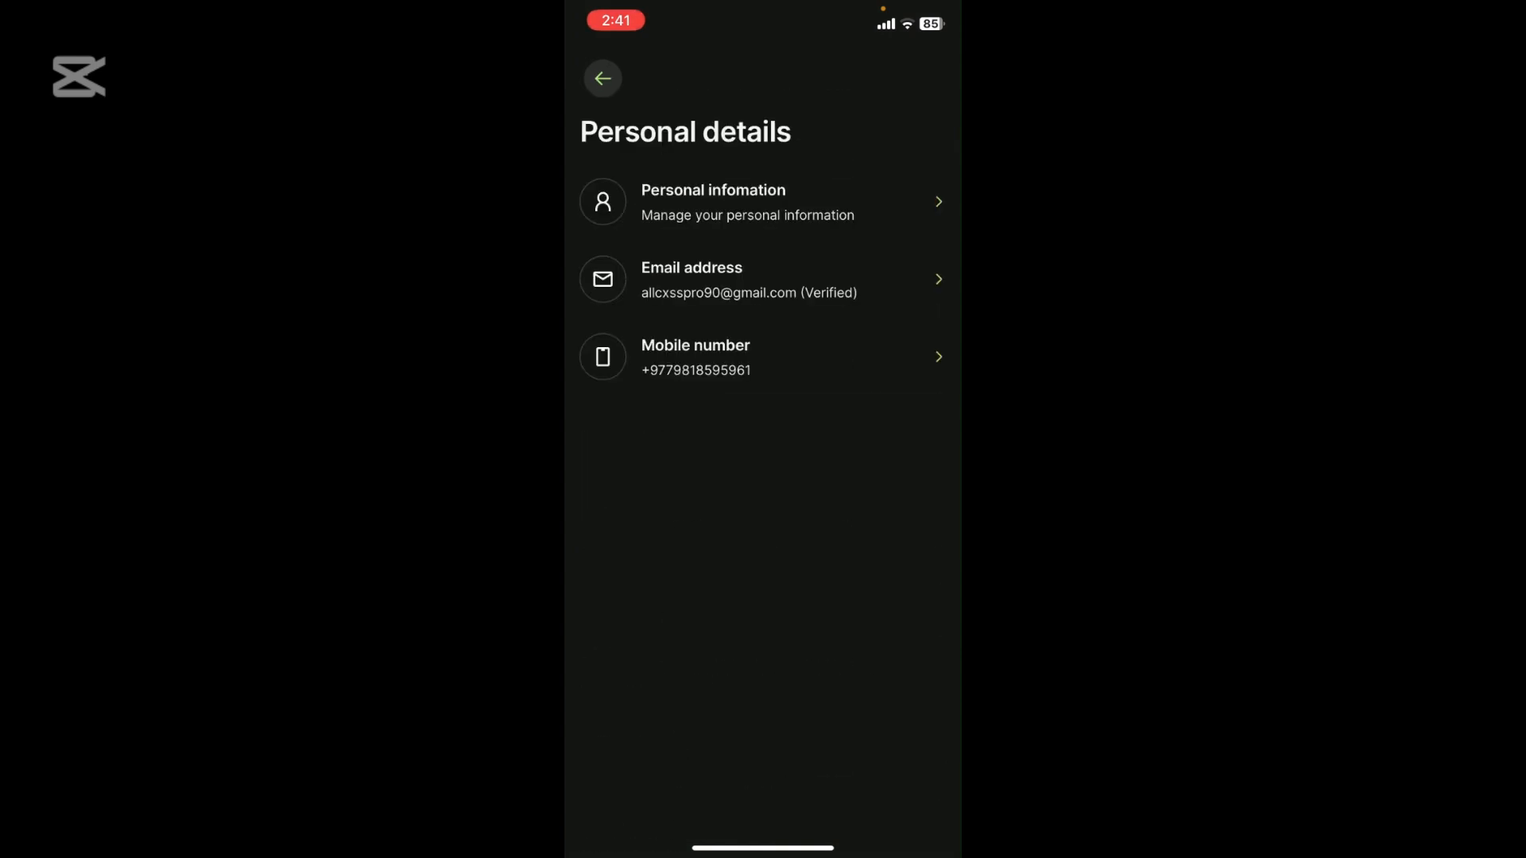
pyautogui.click(602, 78)
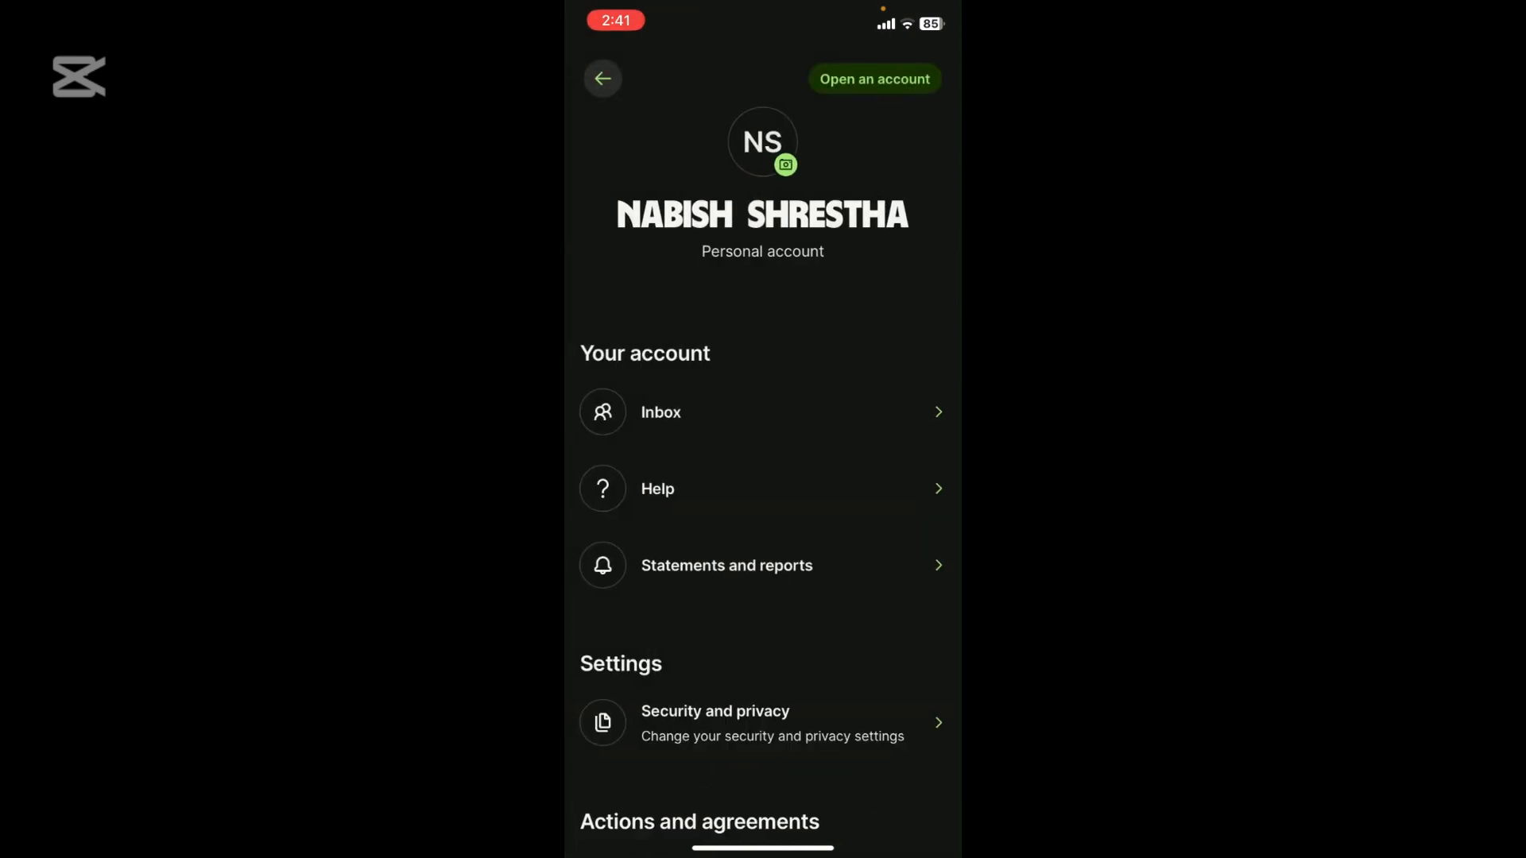